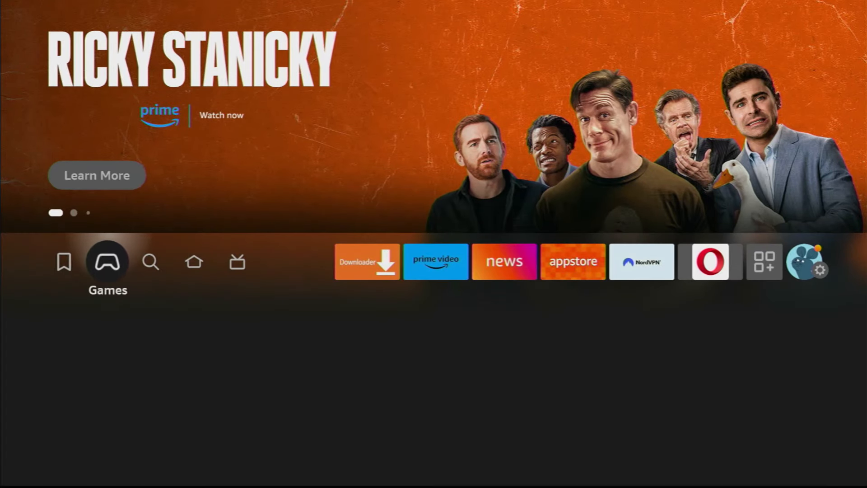
Browse the home row toward the search and browse page.
{"action": "left_click", "coordinate": [150, 262]}
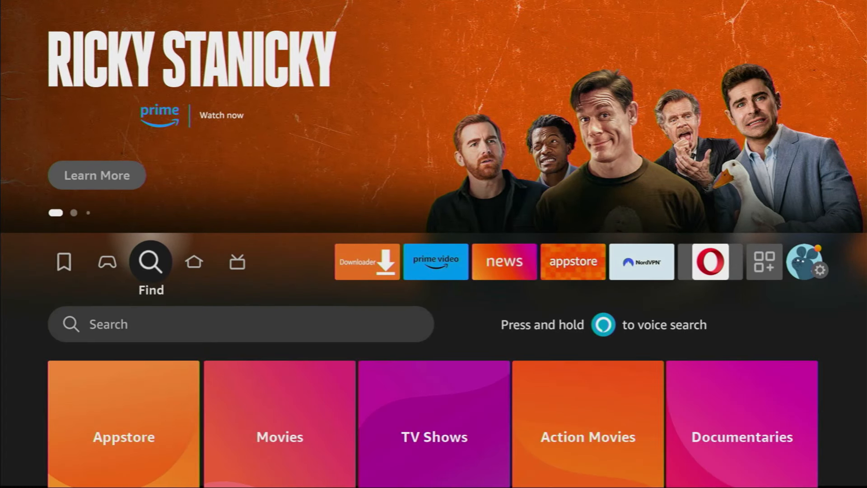
{"action": "left_click", "coordinate": [150, 260]}
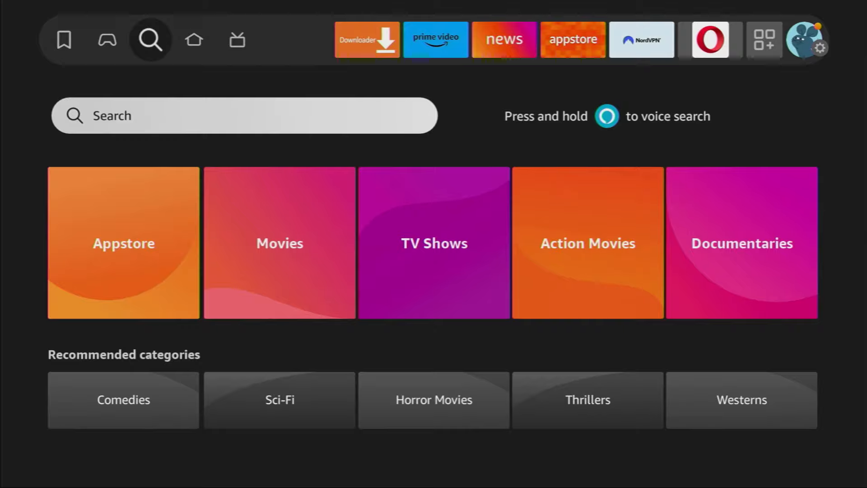
{"action": "left_click", "coordinate": [245, 116]}
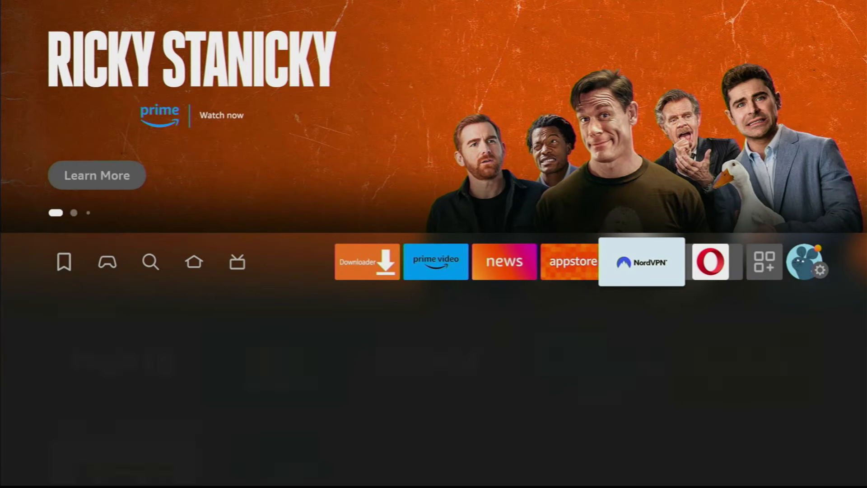
{"action": "mouse_move", "coordinate": [808, 262]}
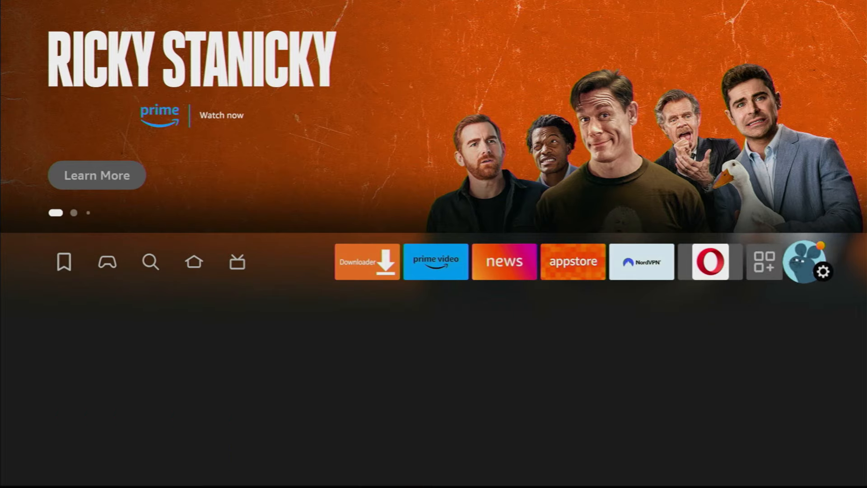
Enter the device Settings and go into My Fire TV.
{"action": "left_click", "coordinate": [825, 271]}
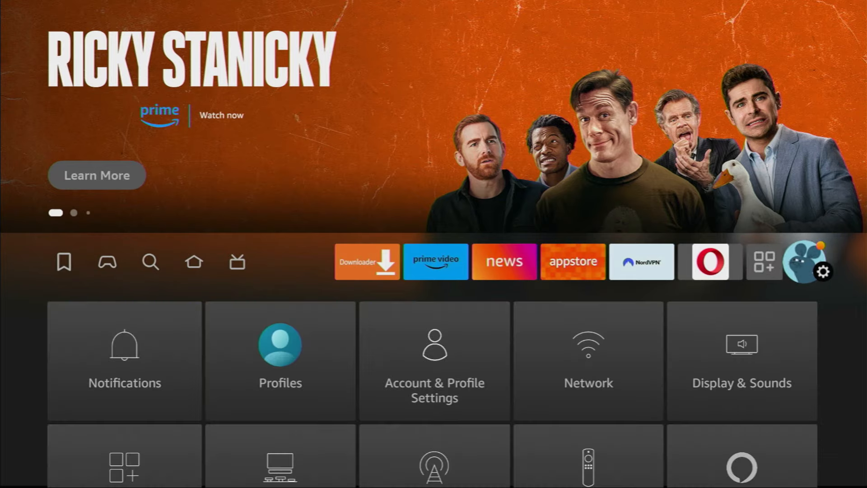
{"action": "scroll", "scroll_direction": "down", "scroll_amount": 3}
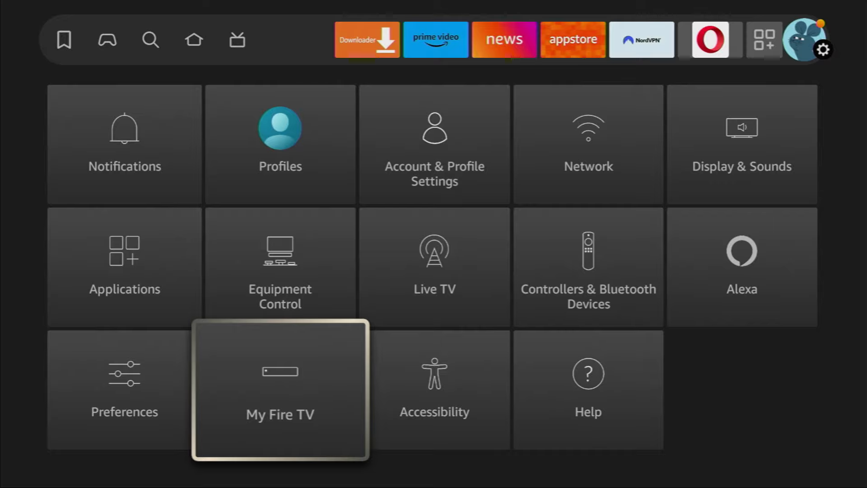
{"action": "left_click", "coordinate": [280, 389]}
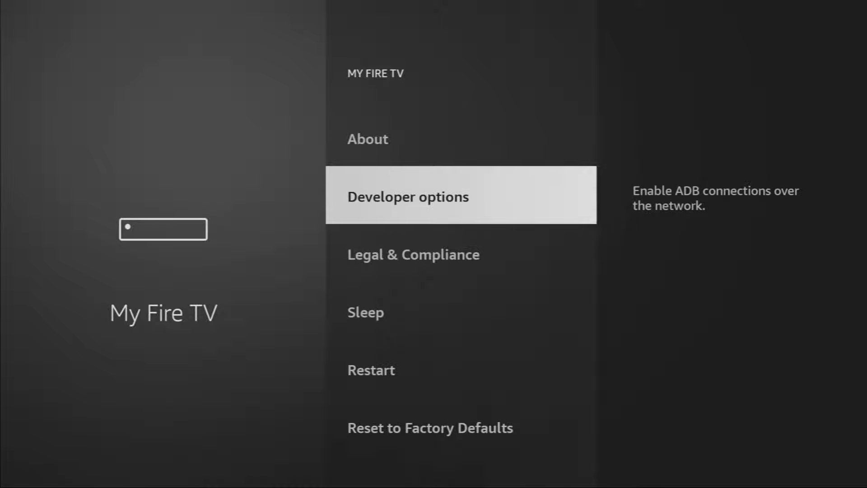
Check in Developer options that Downloader is allowed to install unknown apps.
{"action": "left_click", "coordinate": [368, 139]}
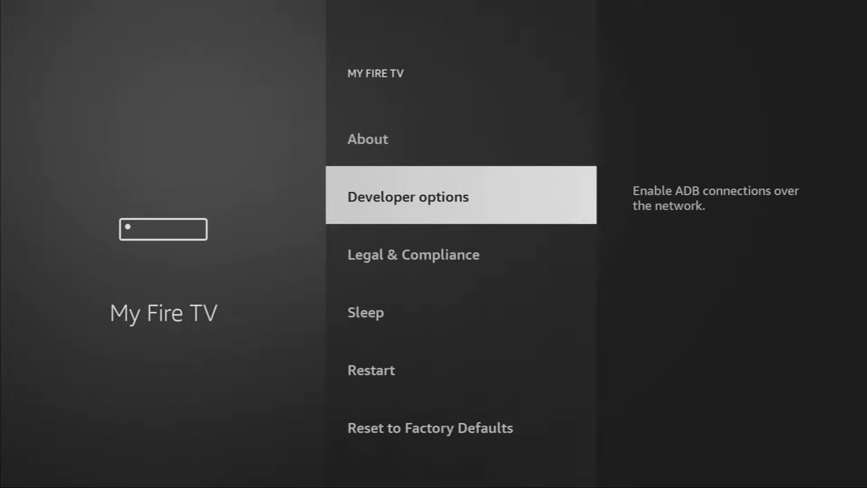
{"action": "left_click", "coordinate": [407, 196]}
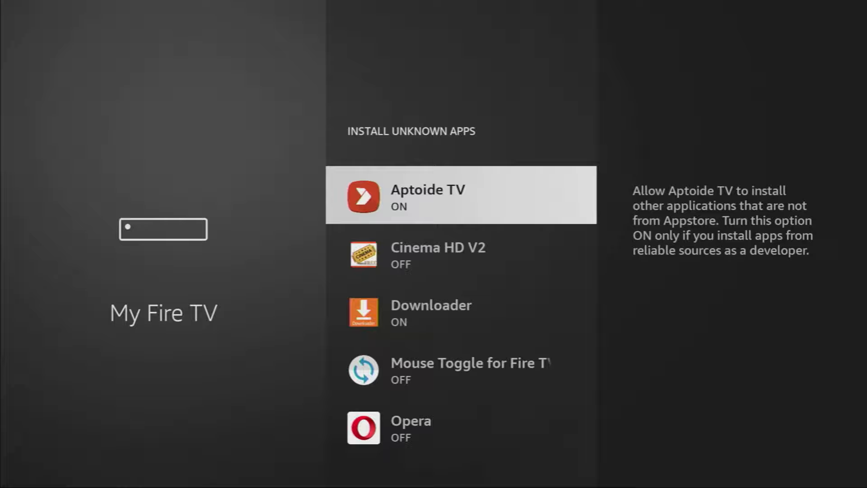
{"action": "scroll", "scroll_direction": "down", "scroll_amount": 3}
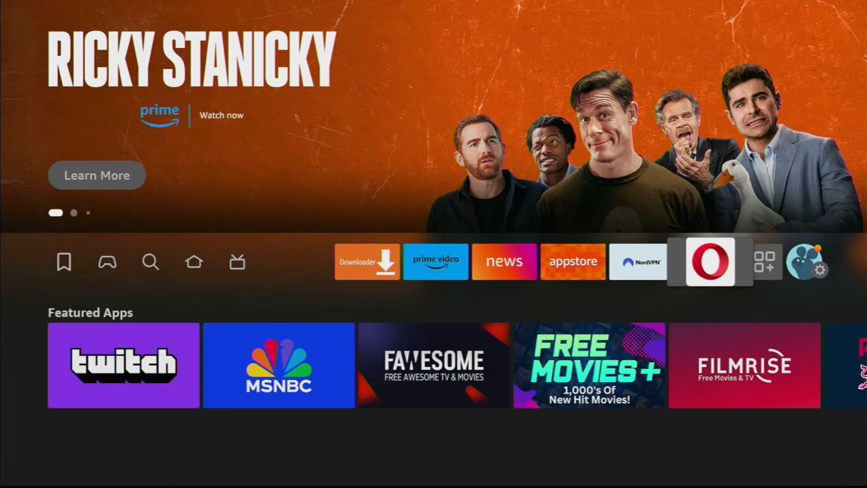
Launch NordVPN from the Your Apps & Channels page.
{"action": "left_click", "coordinate": [766, 262]}
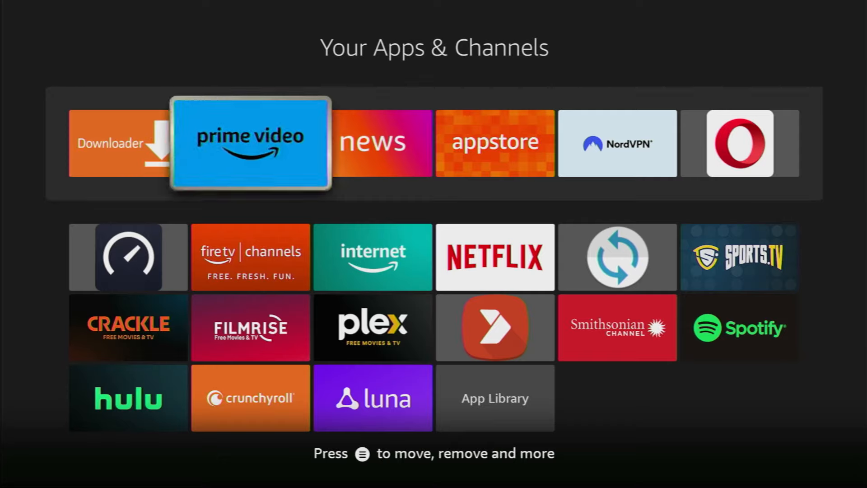
{"action": "scroll", "scroll_direction": "right", "scroll_amount": 3}
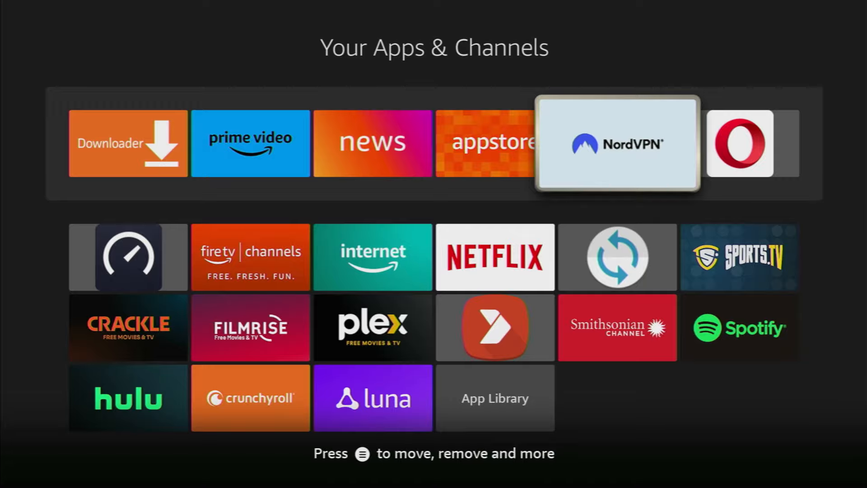
{"action": "left_click", "coordinate": [617, 144]}
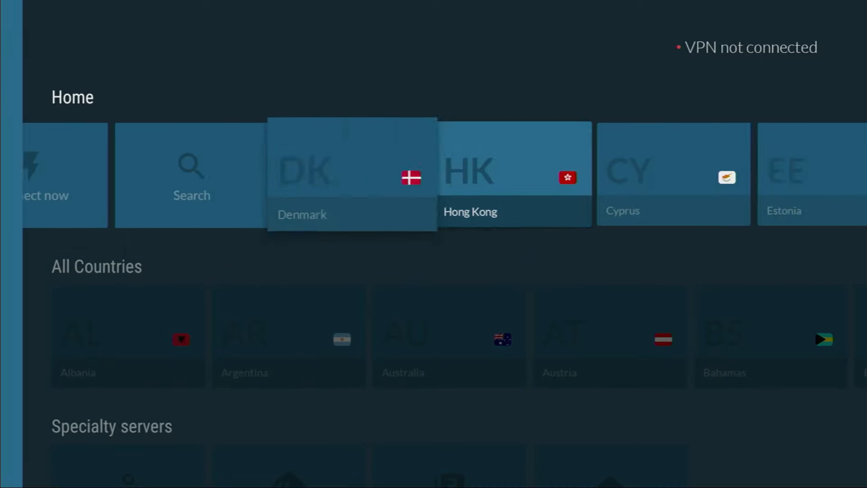
Connect NordVPN to a server in Canada.
{"action": "scroll", "scroll_direction": "down", "scroll_amount": 3}
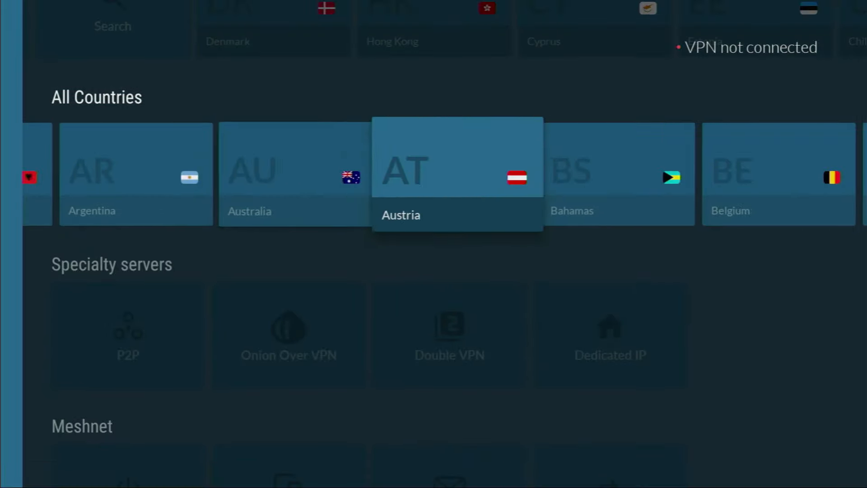
{"action": "scroll", "scroll_direction": "right", "scroll_amount": 3}
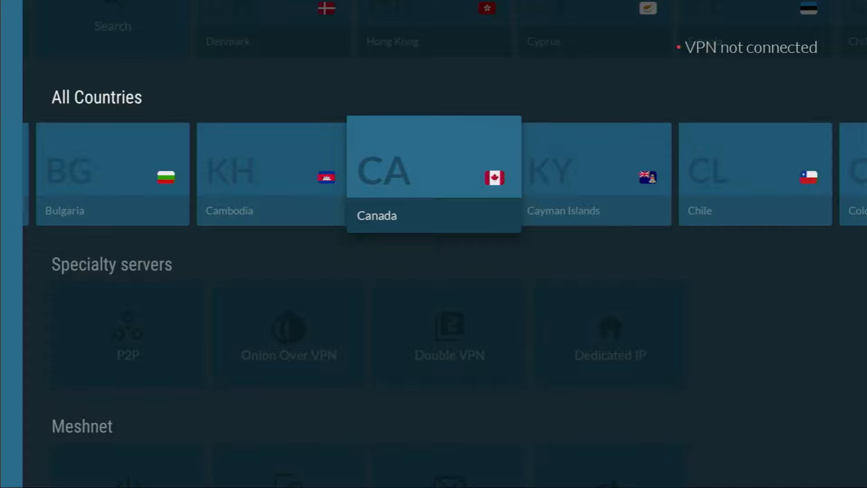
{"action": "left_click", "coordinate": [434, 169]}
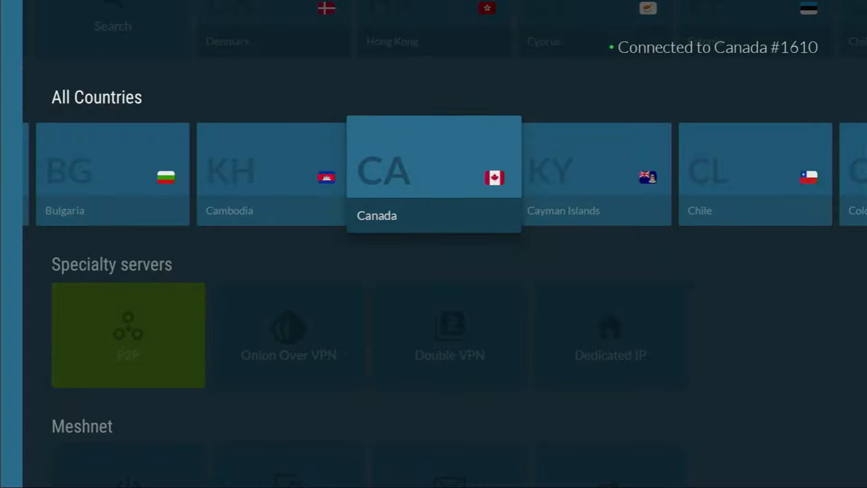
Browse through the rest of the country list while connected.
{"action": "scroll", "scroll_direction": "up", "scroll_amount": 3}
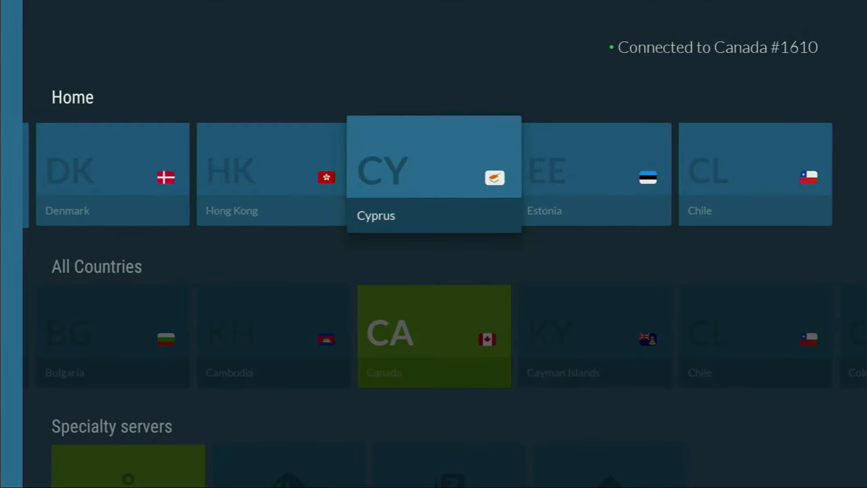
{"action": "scroll", "scroll_direction": "down", "scroll_amount": 3}
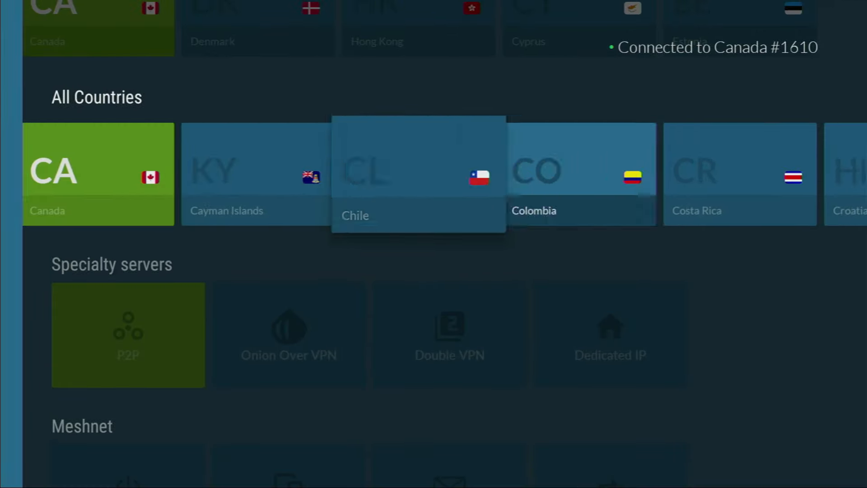
{"action": "scroll", "scroll_direction": "right", "scroll_amount": 3}
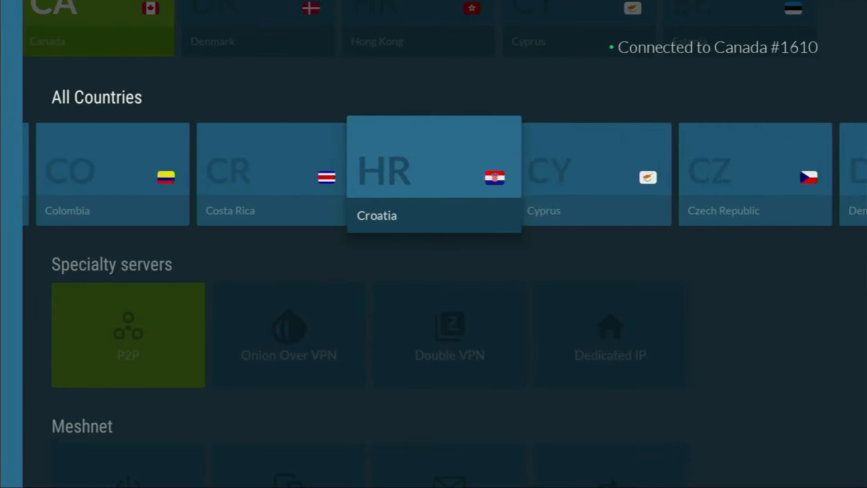
{"action": "scroll", "scroll_direction": "right", "scroll_amount": 3}
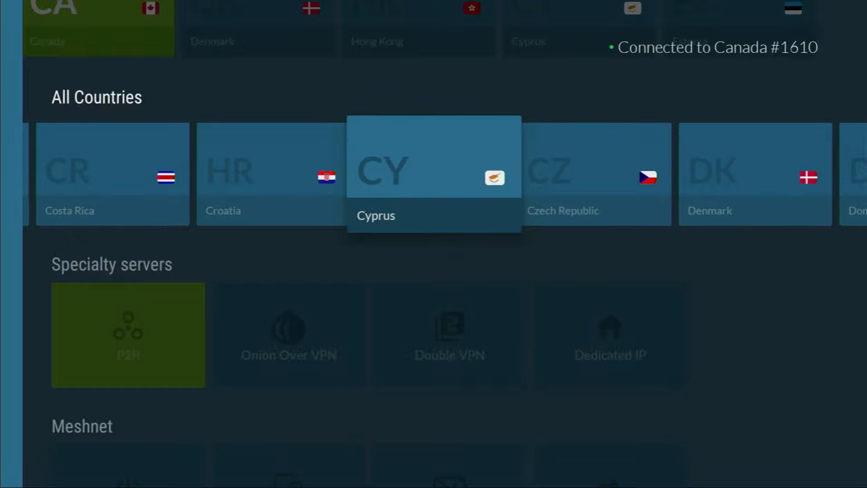
{"action": "scroll", "scroll_direction": "right", "scroll_amount": 3}
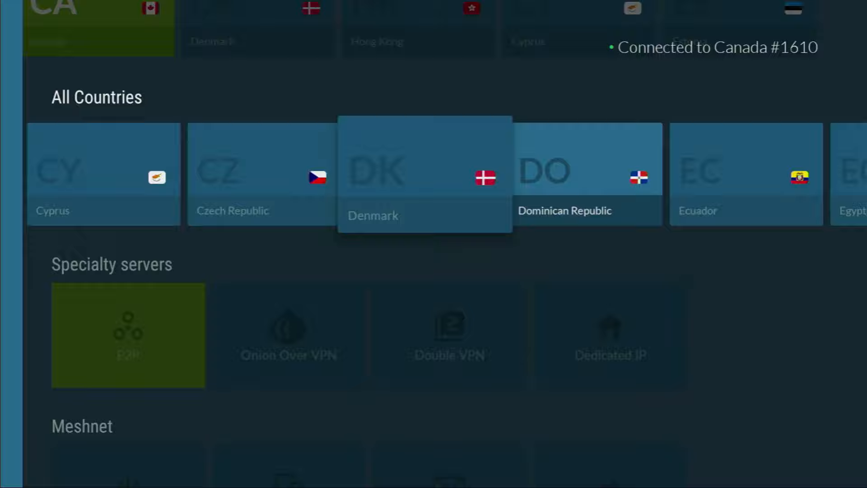
{"action": "scroll", "scroll_direction": "right", "scroll_amount": 3}
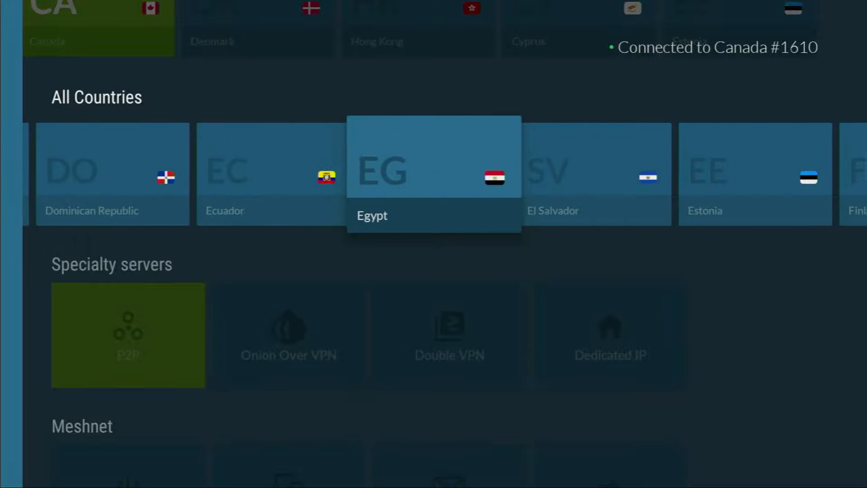
{"action": "scroll", "scroll_direction": "right", "scroll_amount": 3}
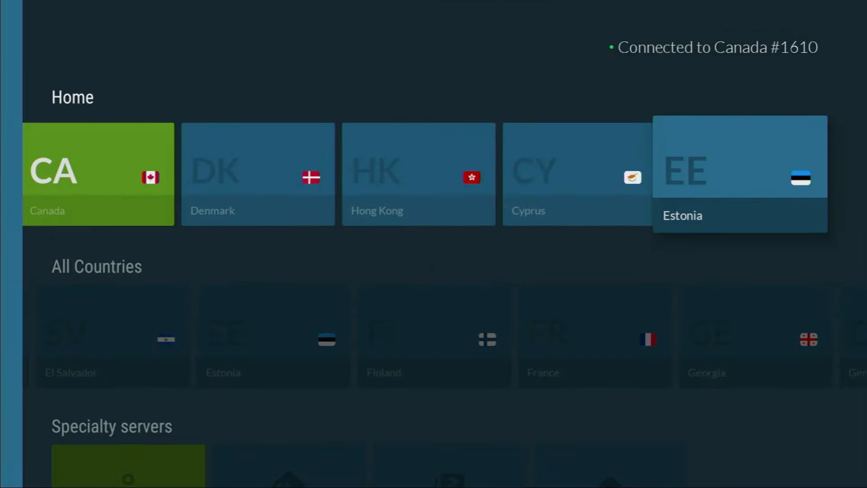
{"action": "scroll", "scroll_direction": "down", "scroll_amount": 3}
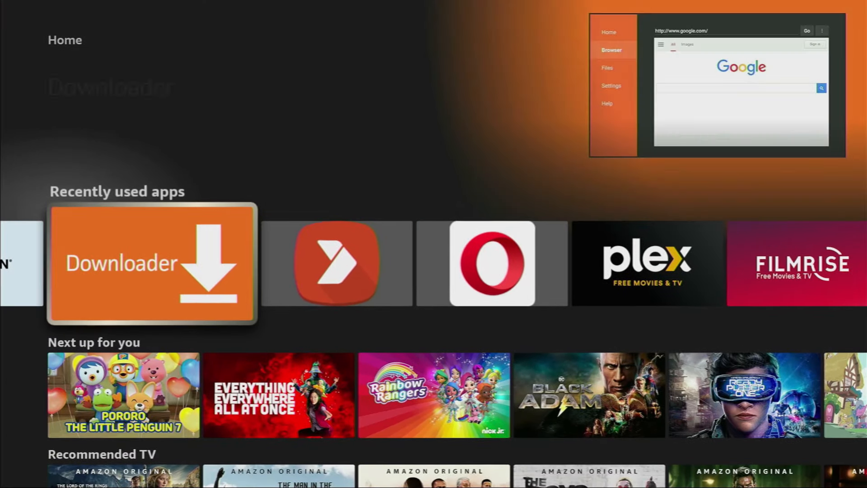
Launch Downloader and load the website for code 28907.
{"action": "left_click", "coordinate": [151, 263]}
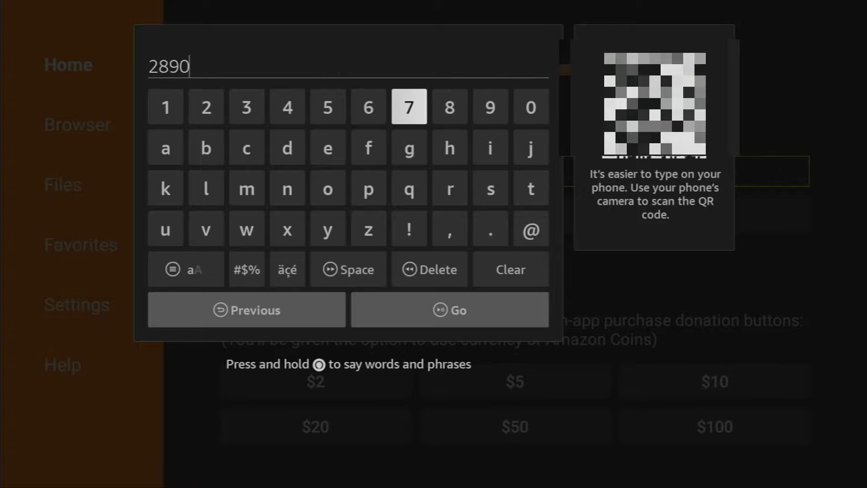
{"action": "left_click", "coordinate": [408, 107]}
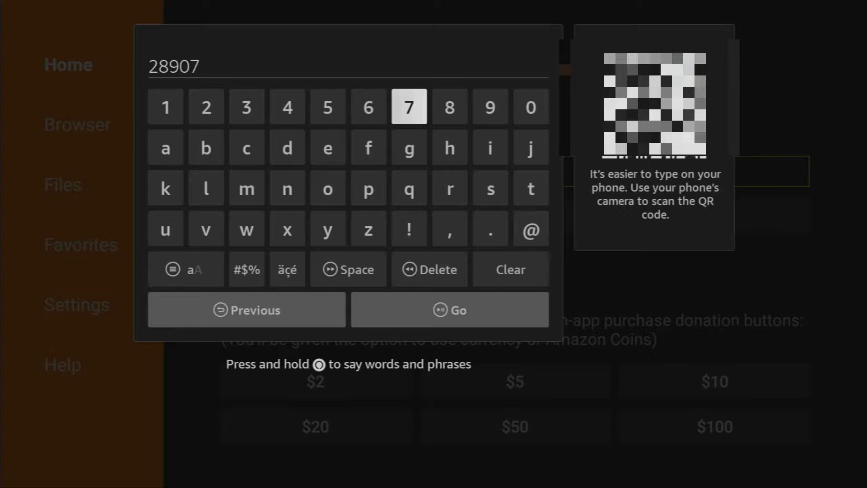
{"action": "mouse_move", "coordinate": [449, 309]}
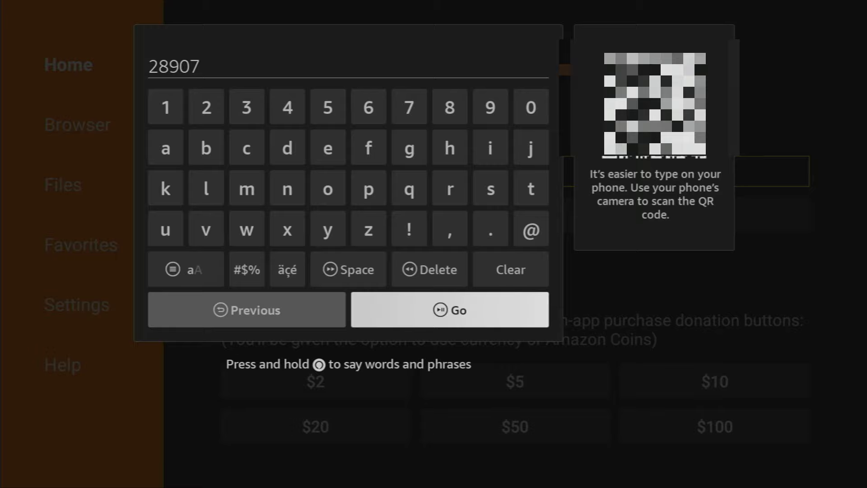
{"action": "left_click", "coordinate": [449, 309]}
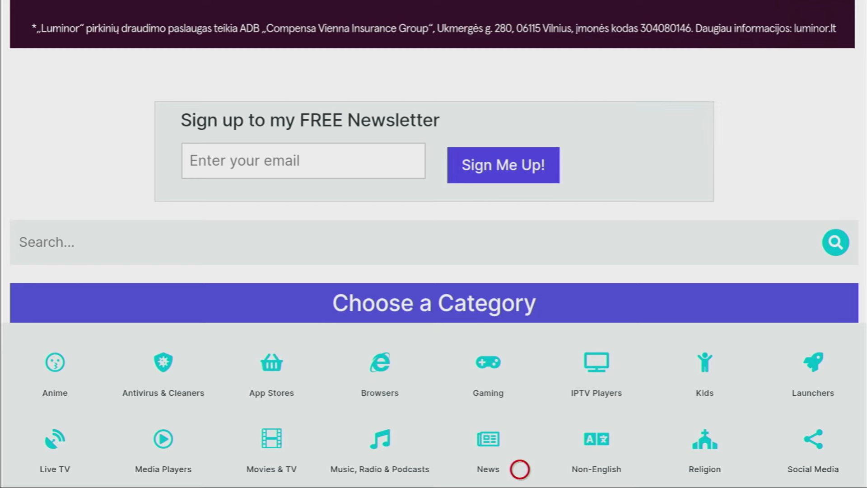
{"action": "scroll", "scroll_direction": "down", "scroll_amount": 3}
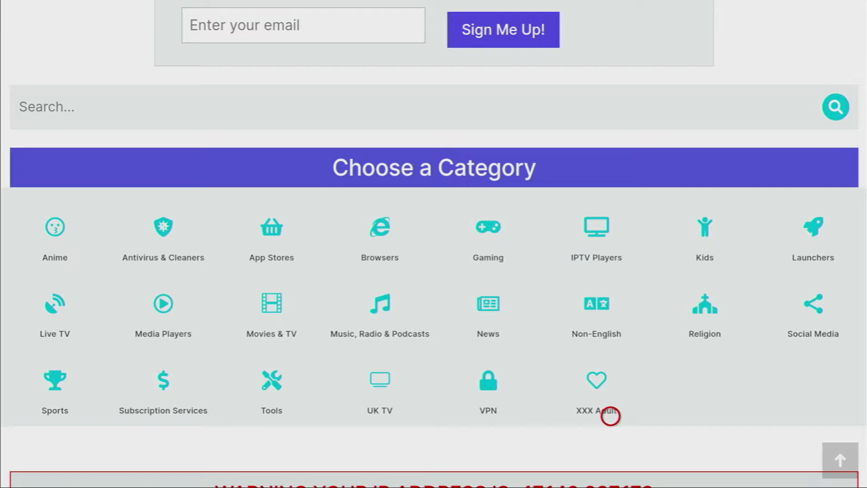
{"action": "mouse_move", "coordinate": [566, 250]}
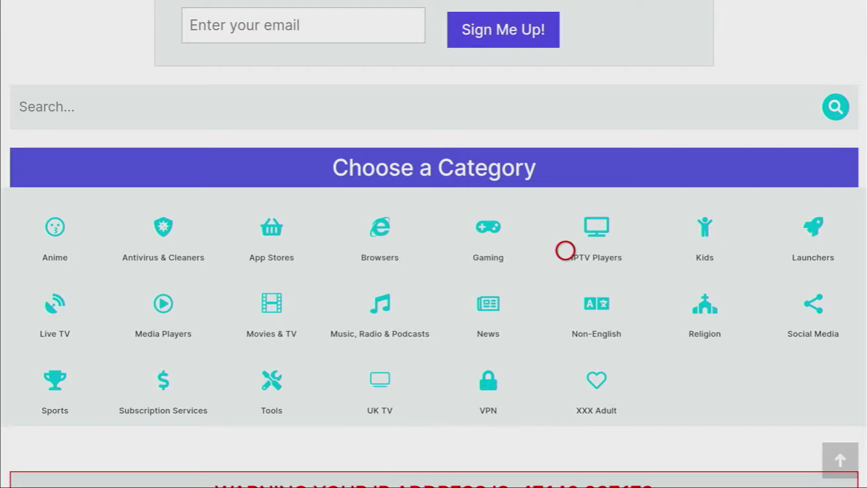
{"action": "mouse_move", "coordinate": [603, 416]}
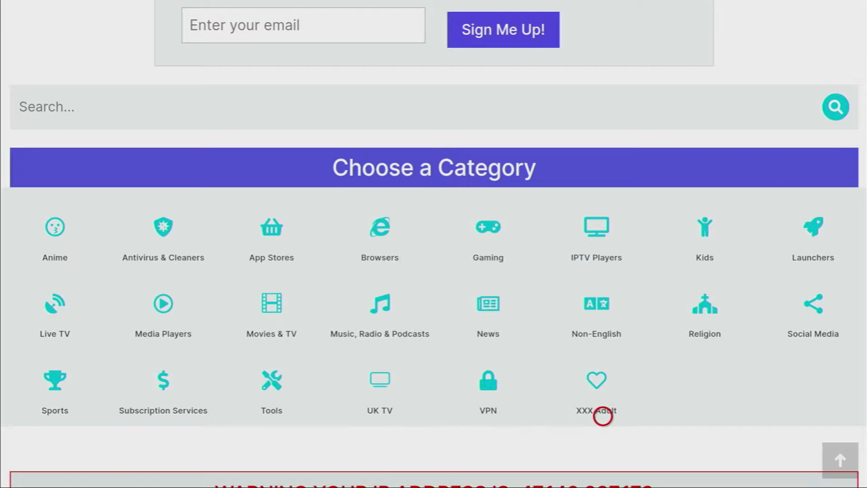
{"action": "mouse_move", "coordinate": [633, 394]}
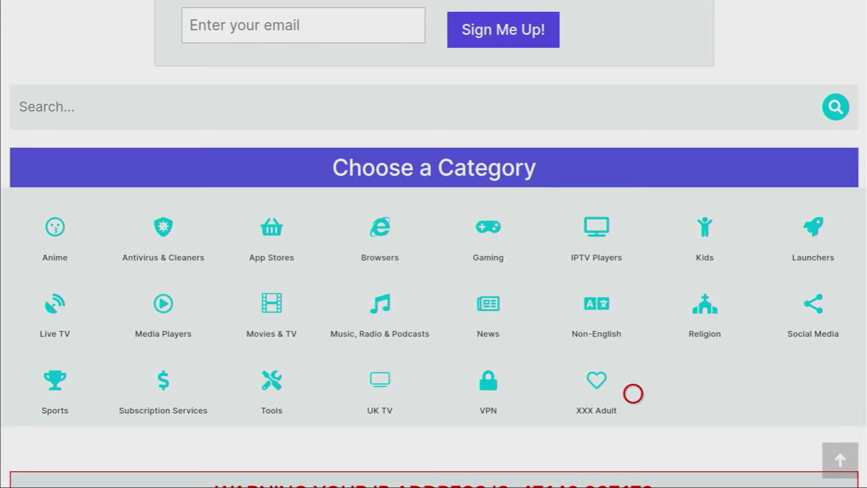
{"action": "mouse_move", "coordinate": [573, 393]}
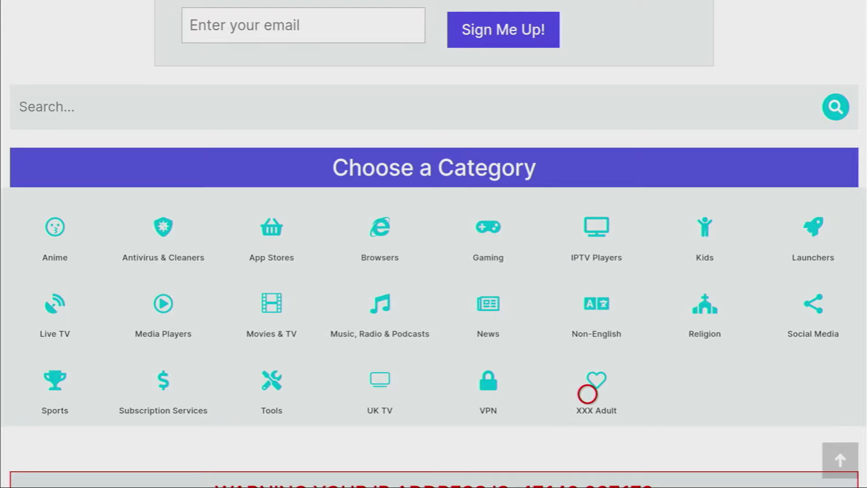
Pick an app from the XXX Adult category and dismiss the ad pop-up.
{"action": "left_click", "coordinate": [595, 382]}
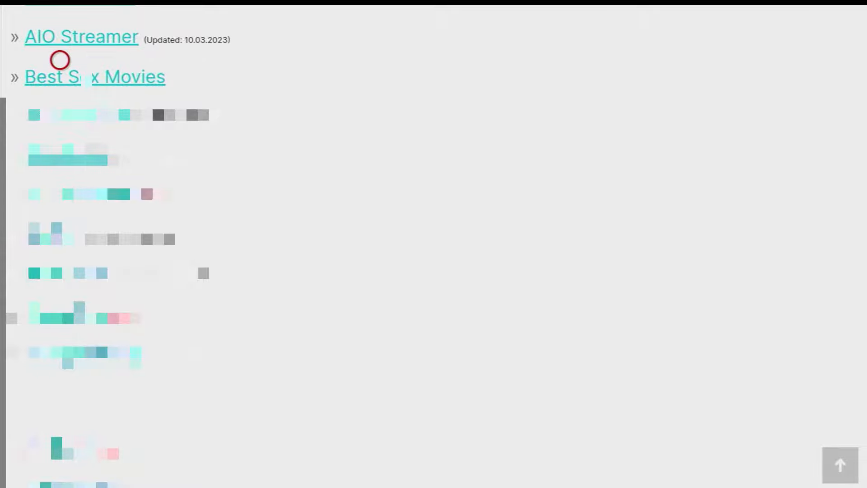
{"action": "mouse_move", "coordinate": [58, 67]}
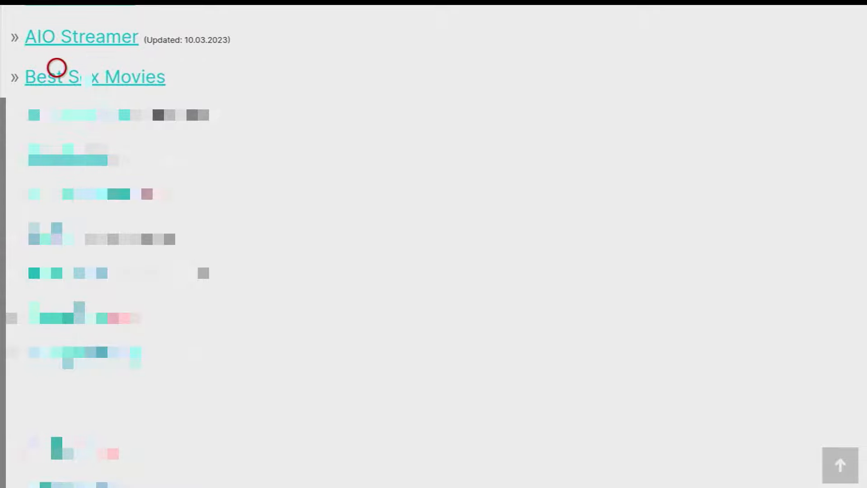
{"action": "mouse_move", "coordinate": [229, 68]}
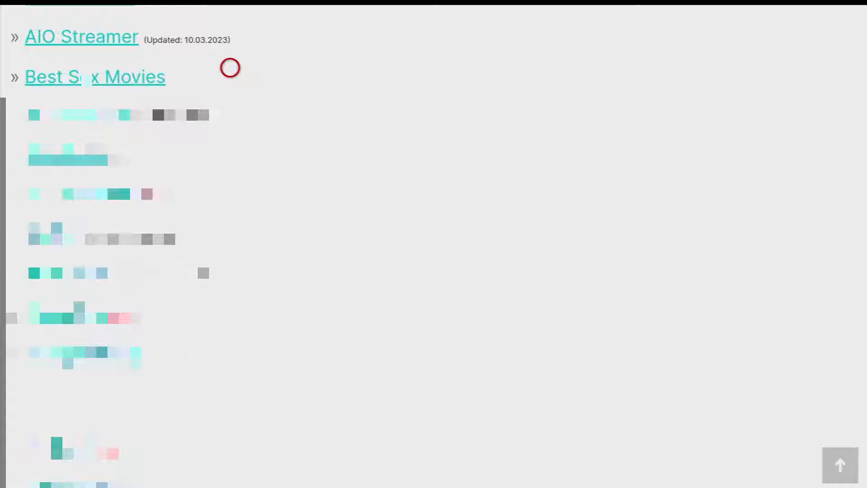
{"action": "mouse_move", "coordinate": [185, 68]}
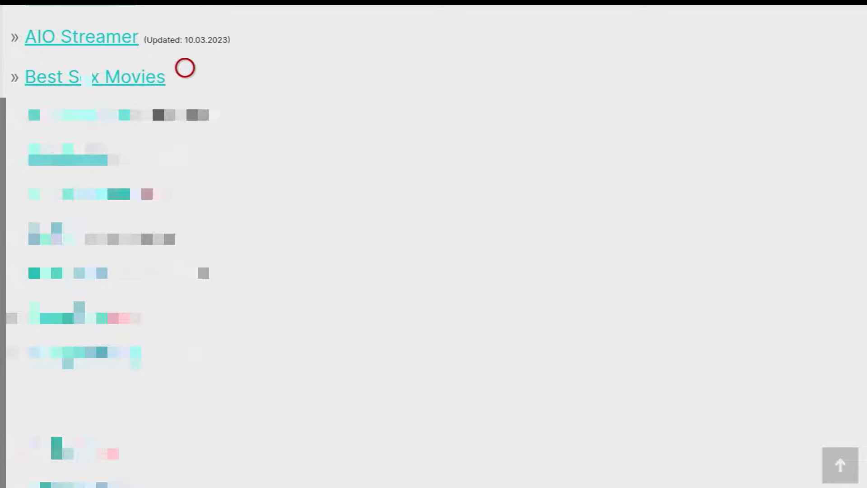
{"action": "mouse_move", "coordinate": [77, 68]}
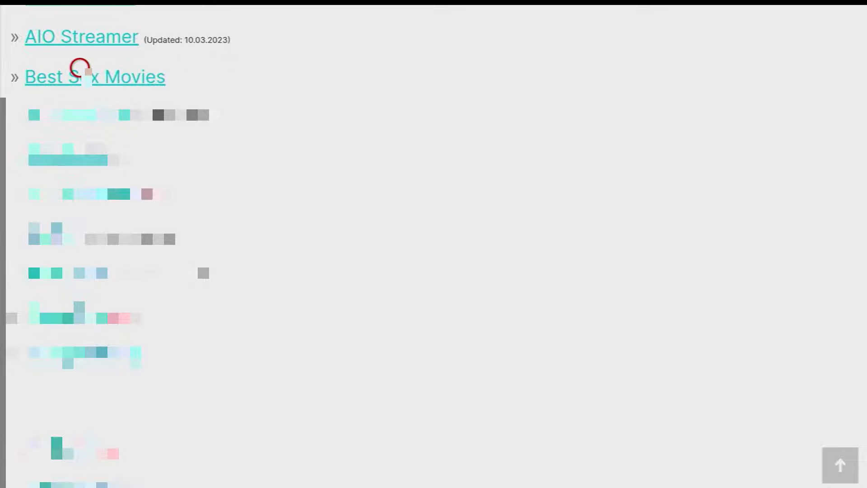
{"action": "mouse_move", "coordinate": [147, 67]}
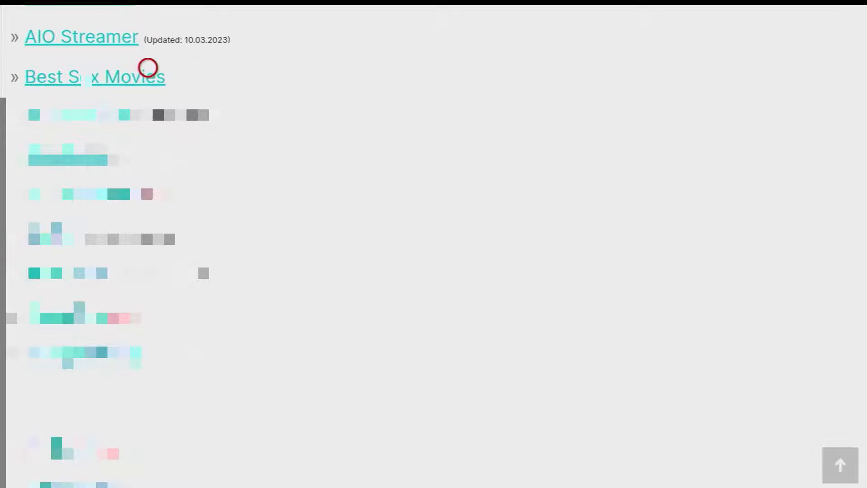
{"action": "mouse_move", "coordinate": [269, 76]}
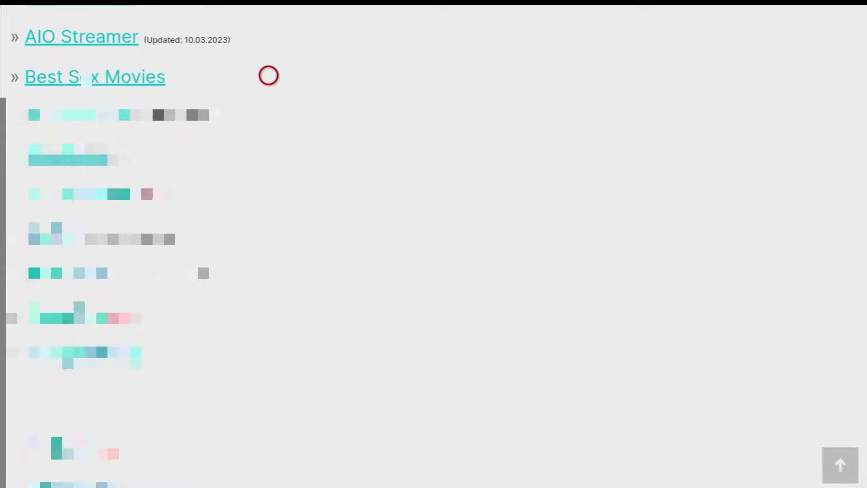
{"action": "mouse_move", "coordinate": [84, 76]}
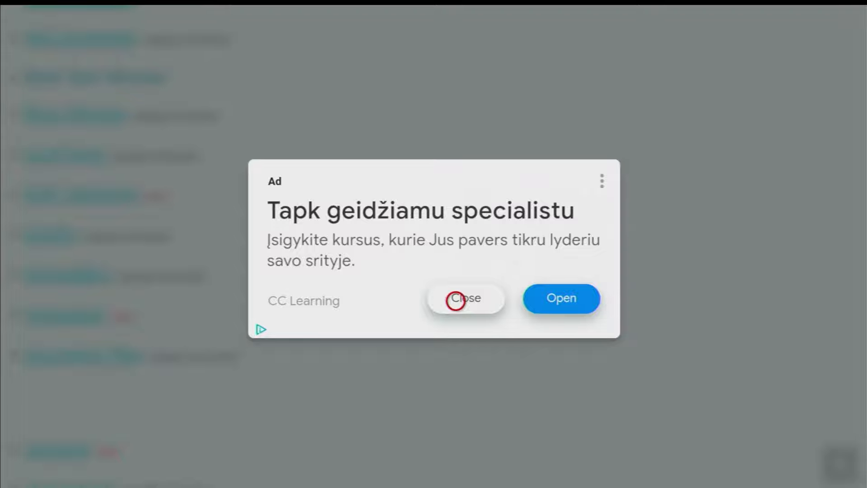
{"action": "left_click", "coordinate": [465, 298]}
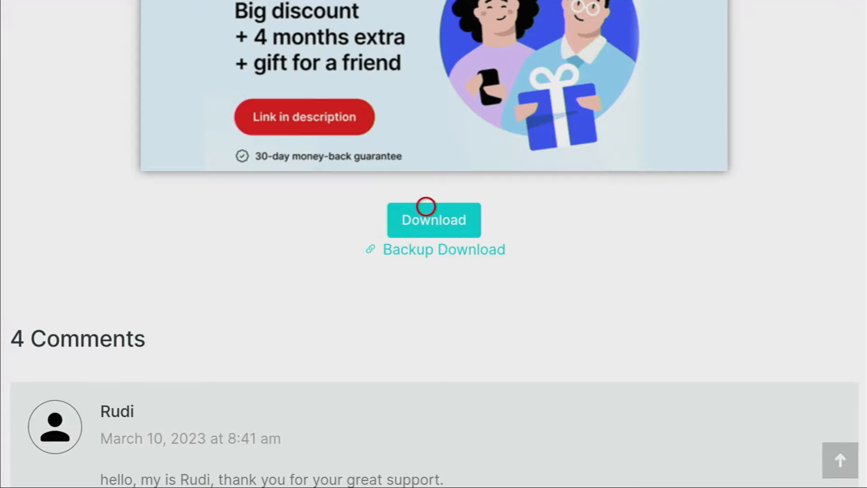
{"action": "mouse_move", "coordinate": [374, 206]}
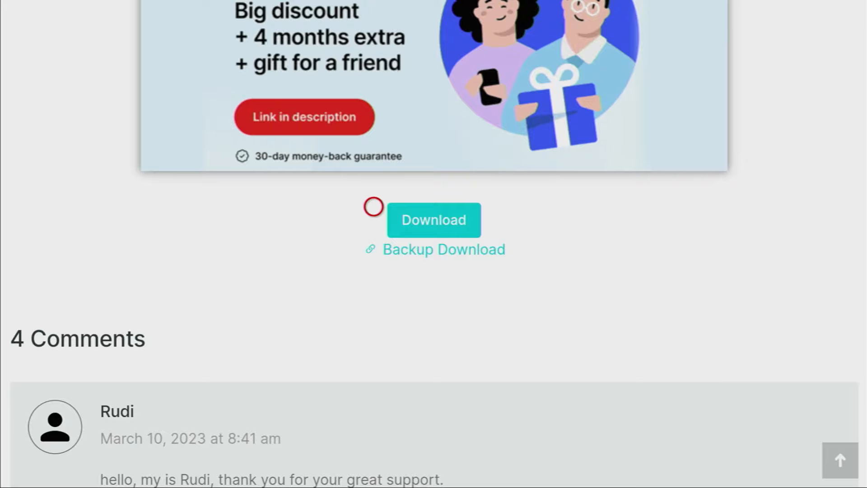
{"action": "mouse_move", "coordinate": [448, 260]}
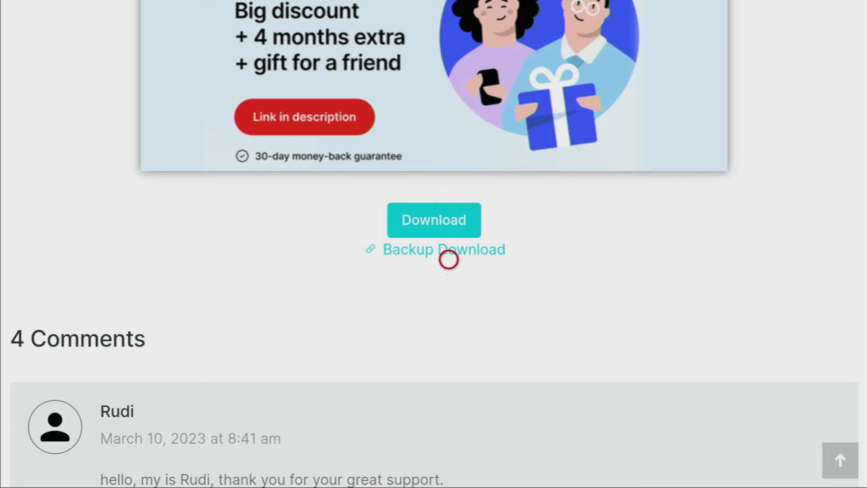
{"action": "mouse_move", "coordinate": [472, 260]}
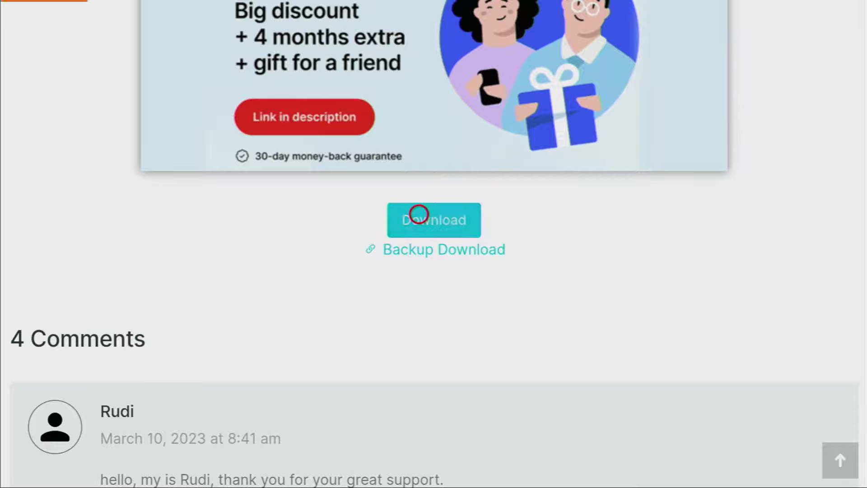
Download the chosen app's installer file.
{"action": "left_click", "coordinate": [434, 219]}
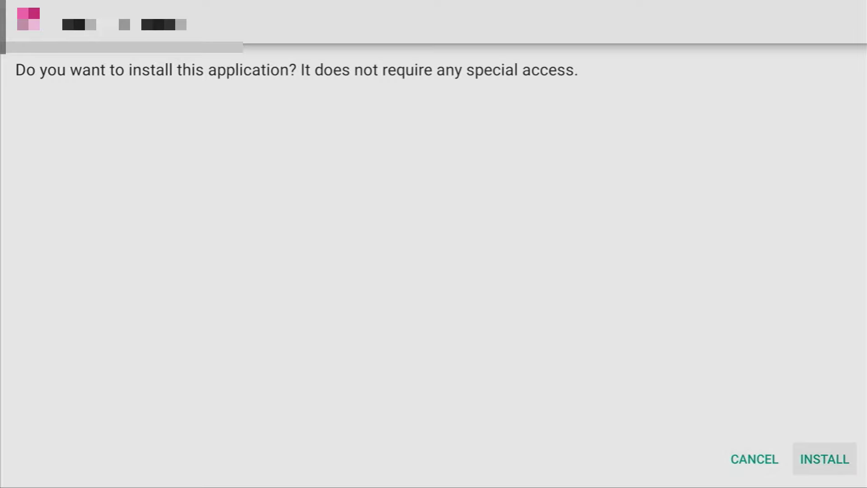
Install the downloaded app and finish once 'App installed.' appears.
{"action": "left_click", "coordinate": [824, 459]}
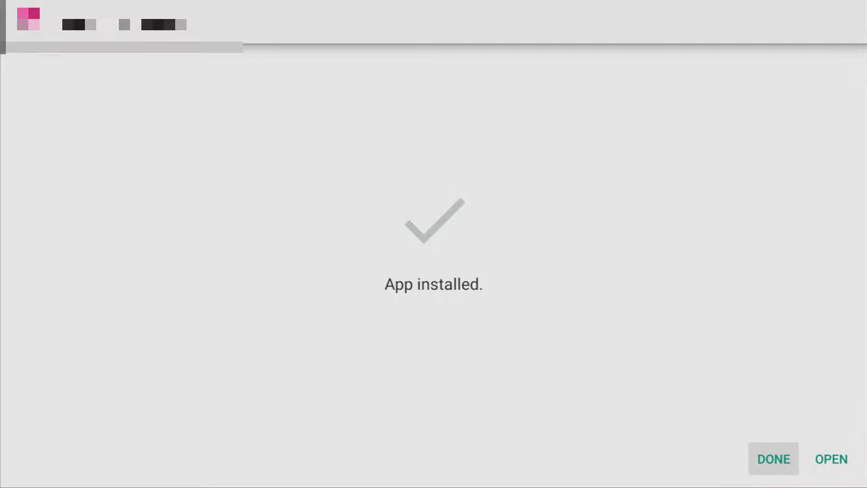
{"action": "left_click", "coordinate": [773, 459]}
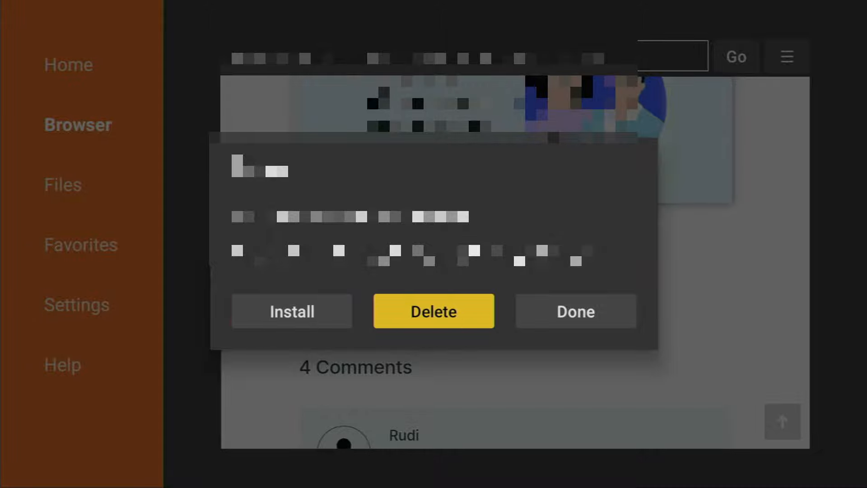
Delete the installer APK now that the app is installed.
{"action": "left_click", "coordinate": [575, 311]}
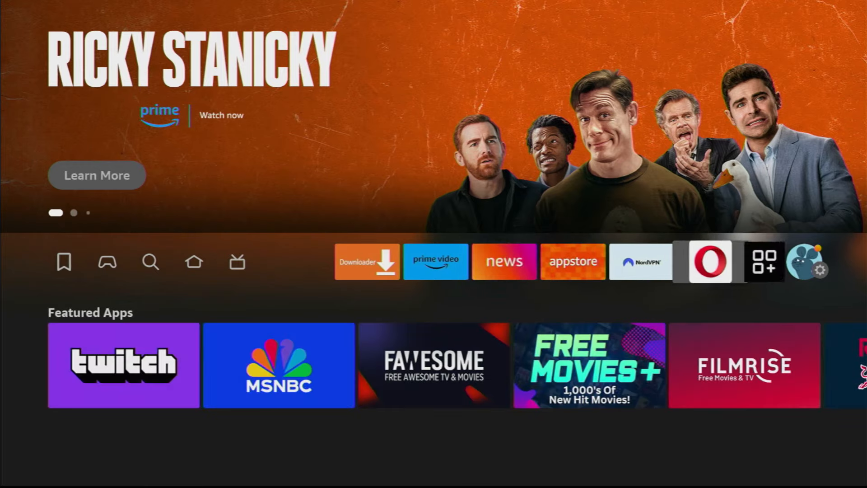
Show Your Apps & Channels with the newly installed app listed.
{"action": "left_click", "coordinate": [763, 262]}
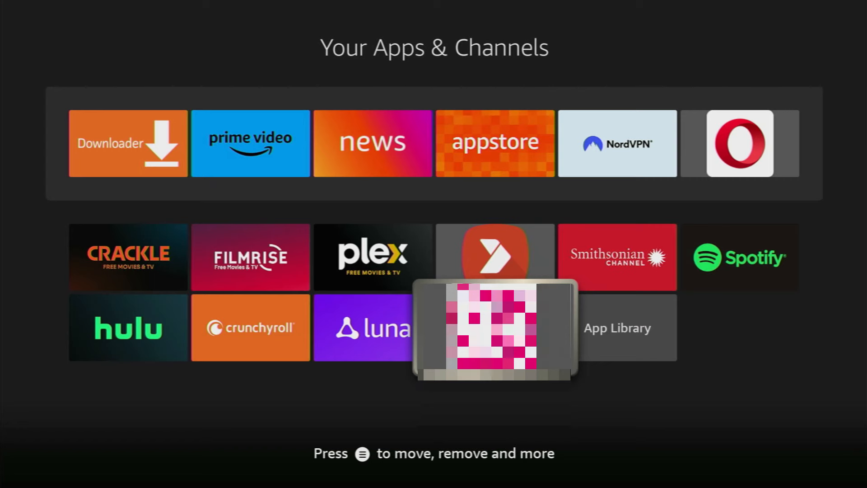